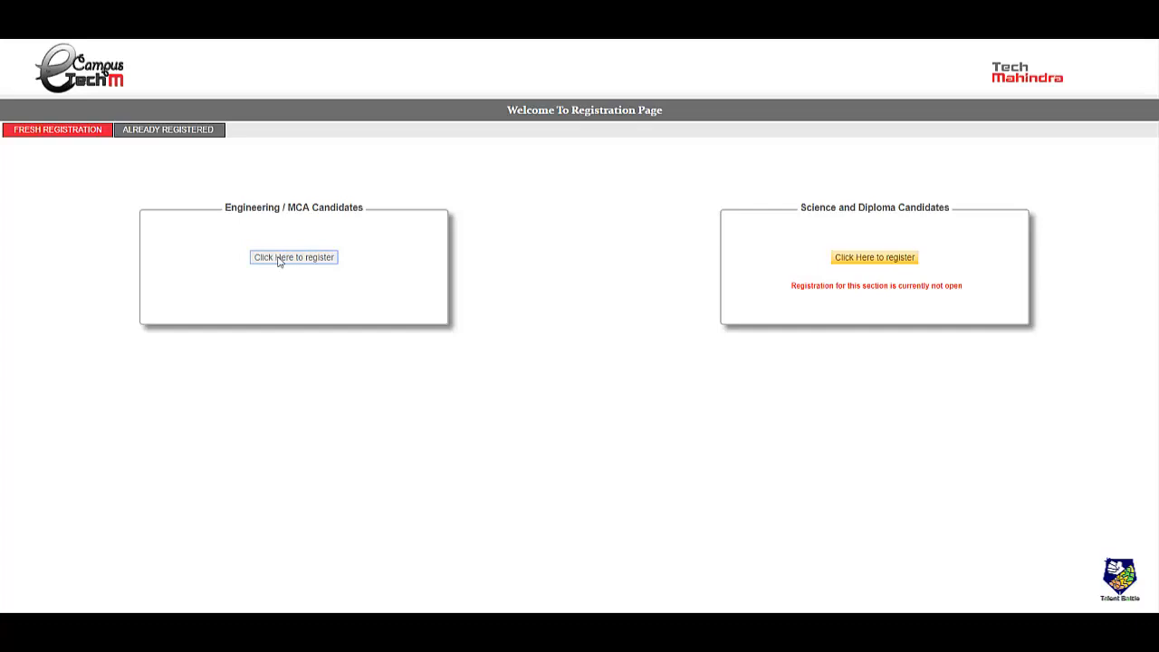
# Choose 'Click Here to register' under Engineering / MCA Candidates on the Welcome page.
pyautogui.click(294, 257)
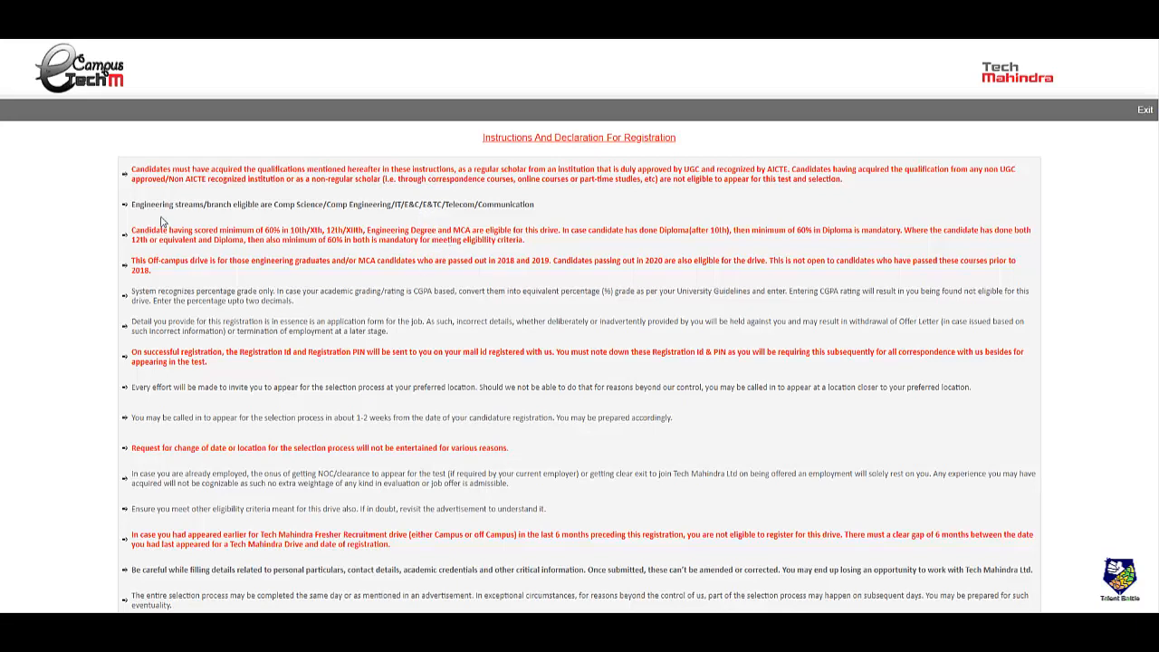
pyautogui.moveTo(793, 185)
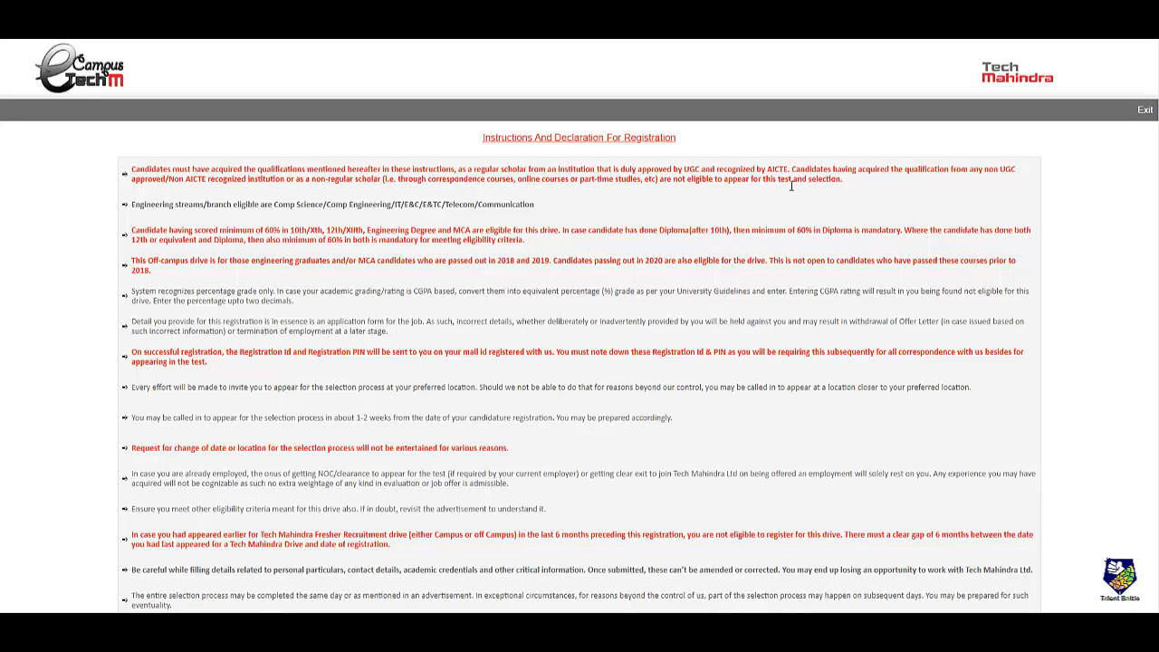
pyautogui.moveTo(268, 278)
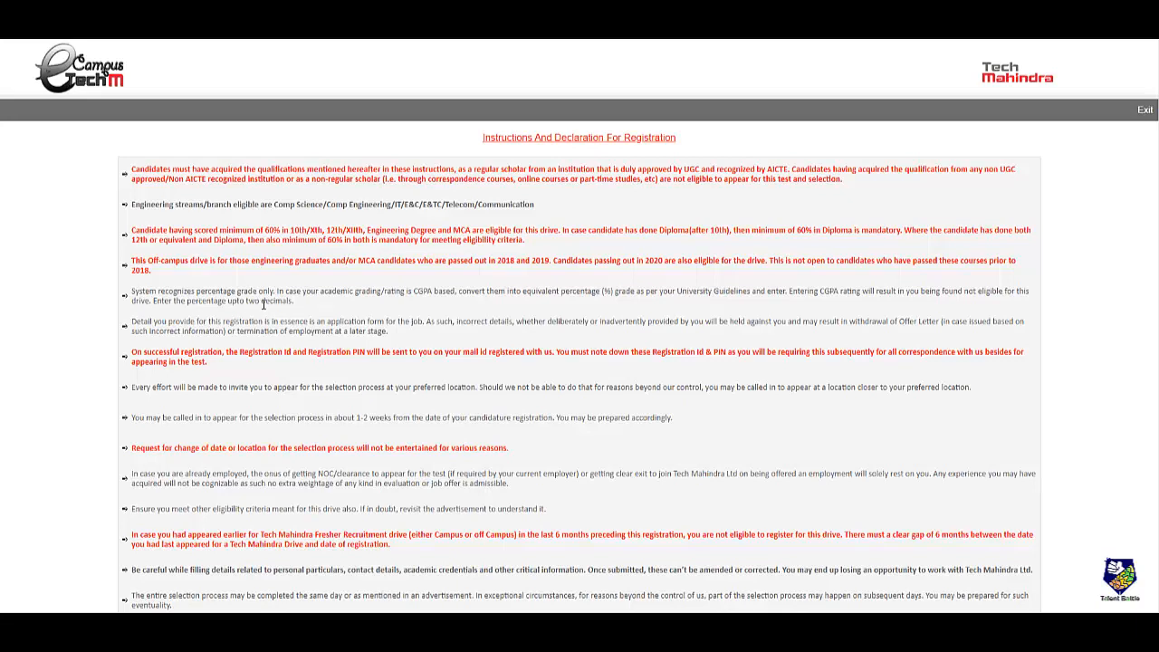
pyautogui.moveTo(285, 429)
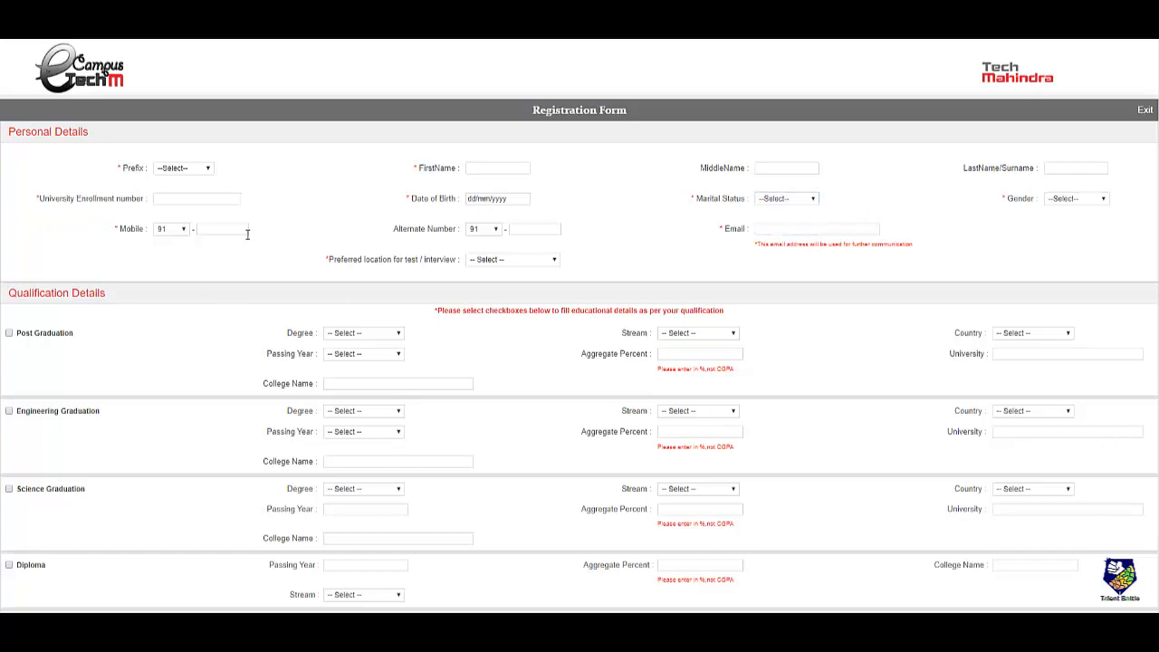
pyautogui.click(729, 274)
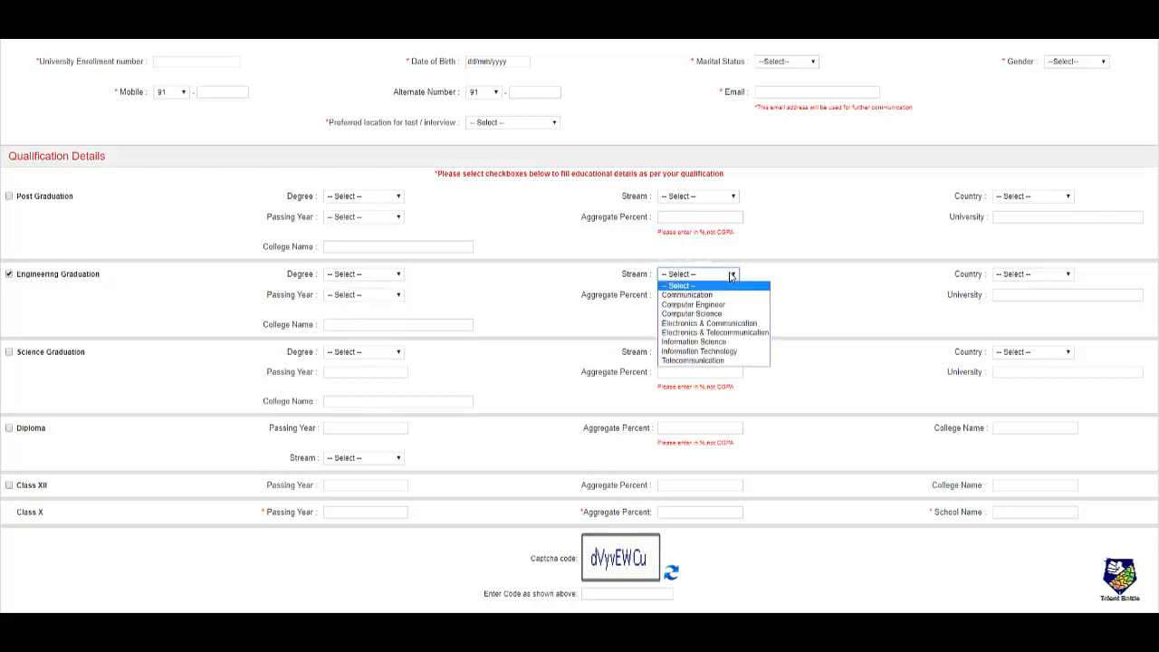
# Close the Engineering Graduation stream list without selecting a stream.
pyautogui.click(396, 325)
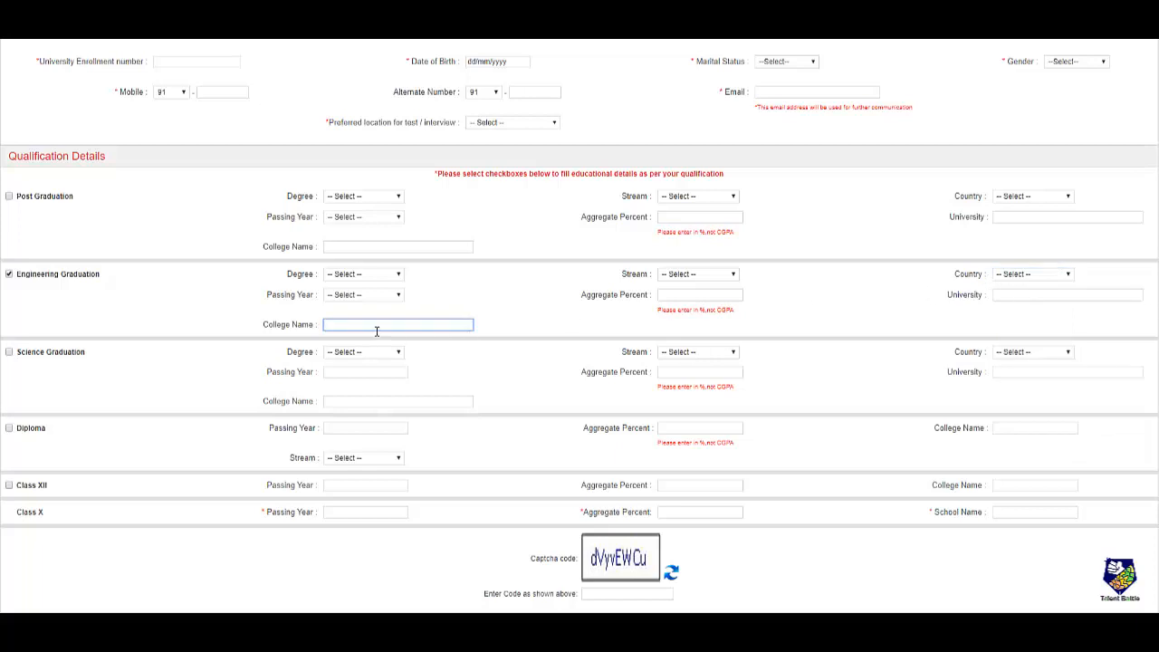
pyautogui.scroll(3)
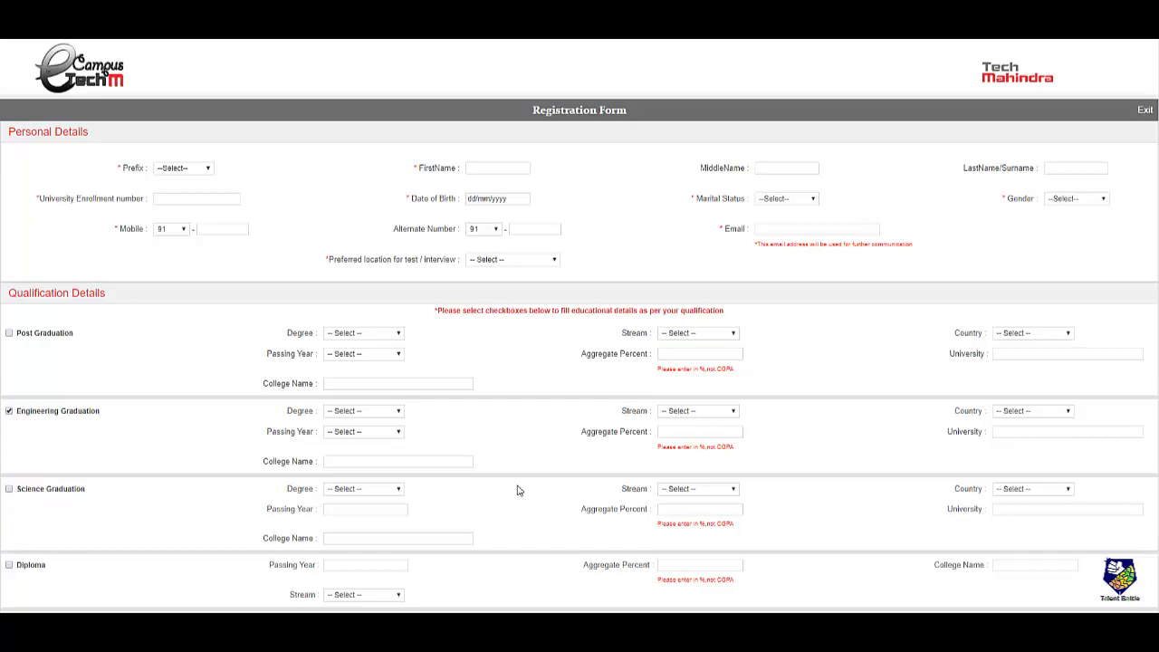